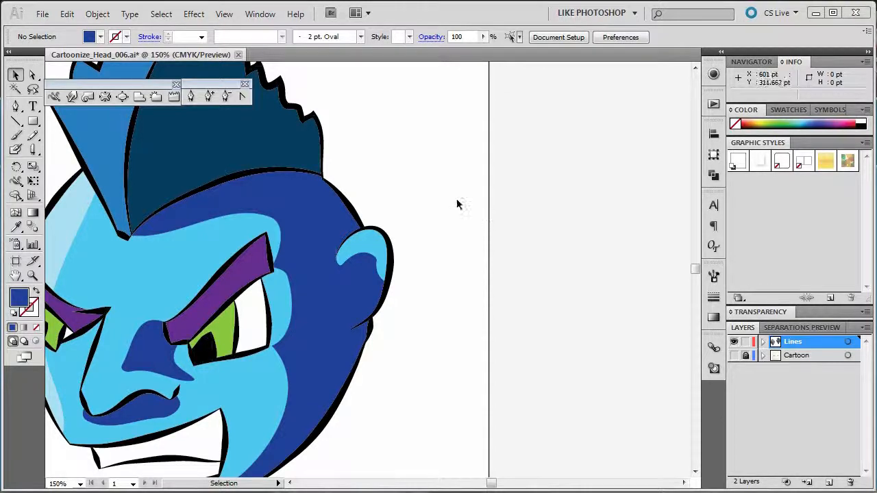
mouse_move(305, 284)
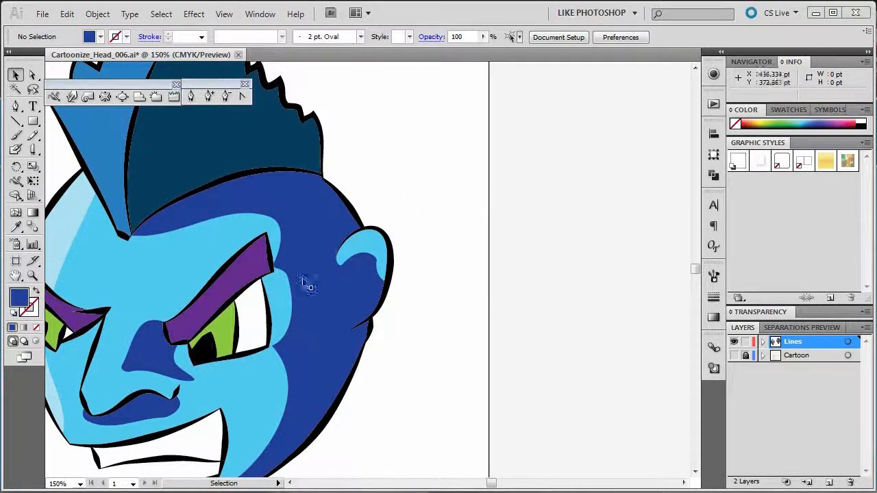
mouse_move(353, 227)
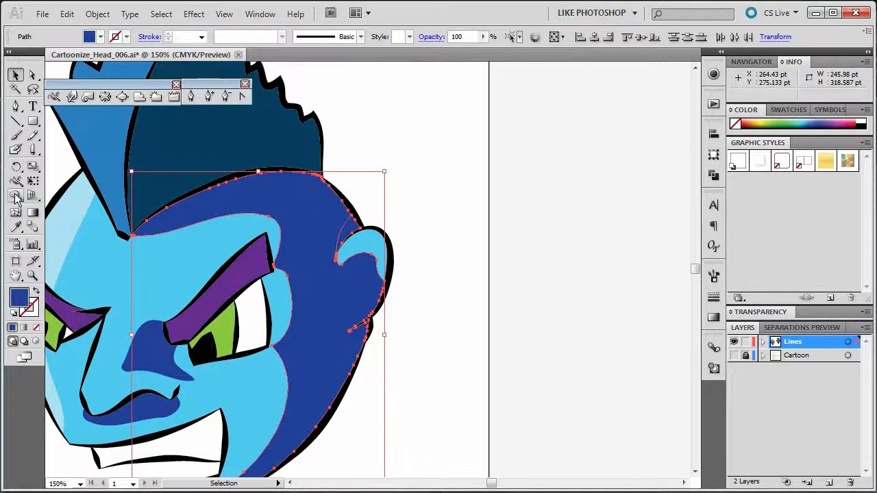
Step: Select the dark blue head-shading path and change its Appearance fill to a gradient swatch
click(16, 197)
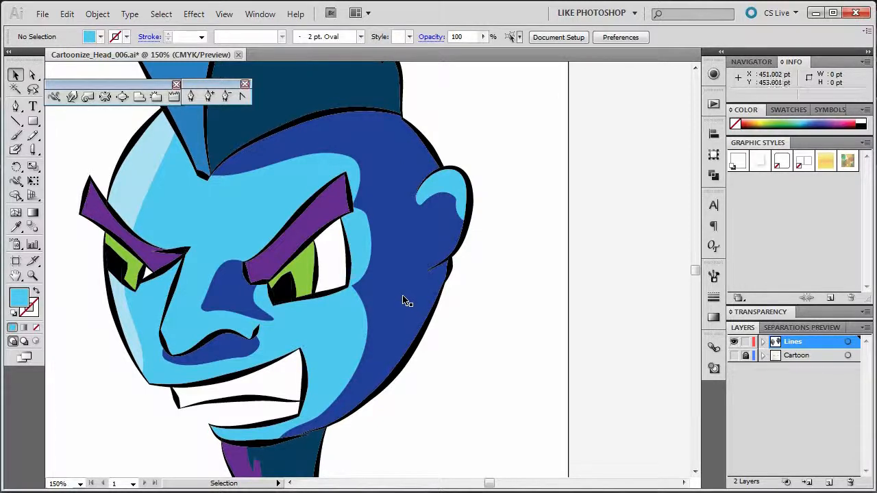
mouse_move(400, 295)
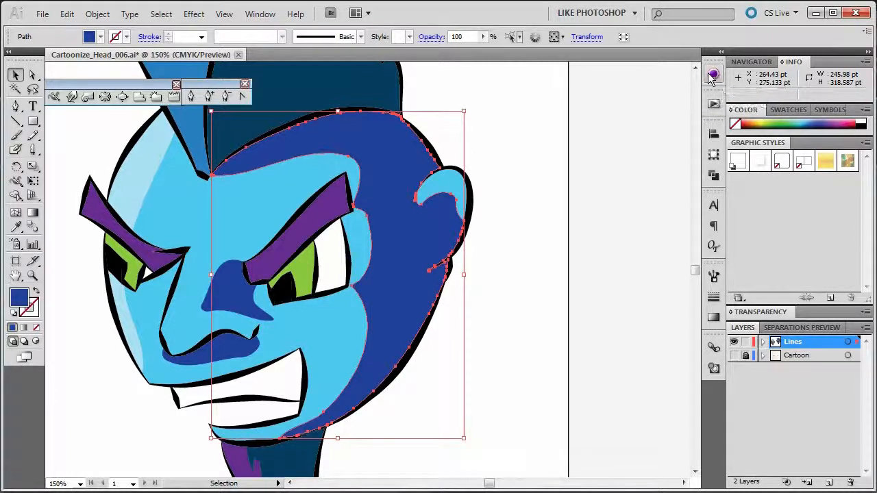
click(712, 72)
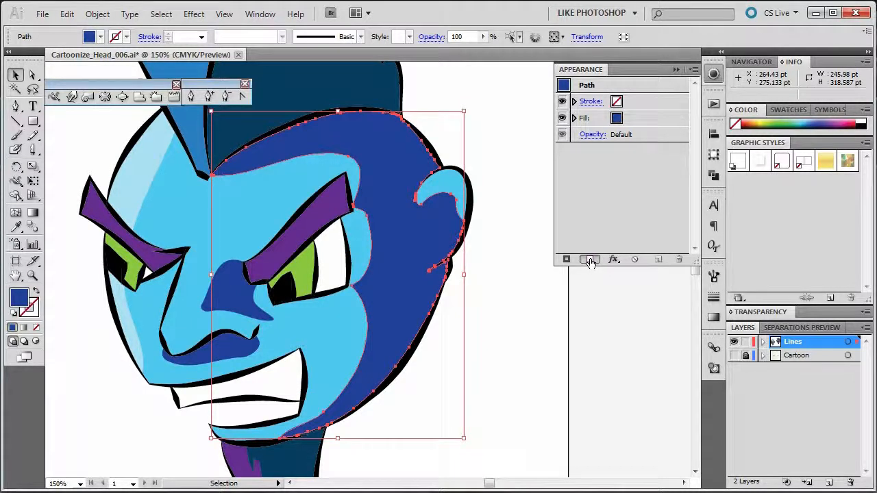
click(617, 101)
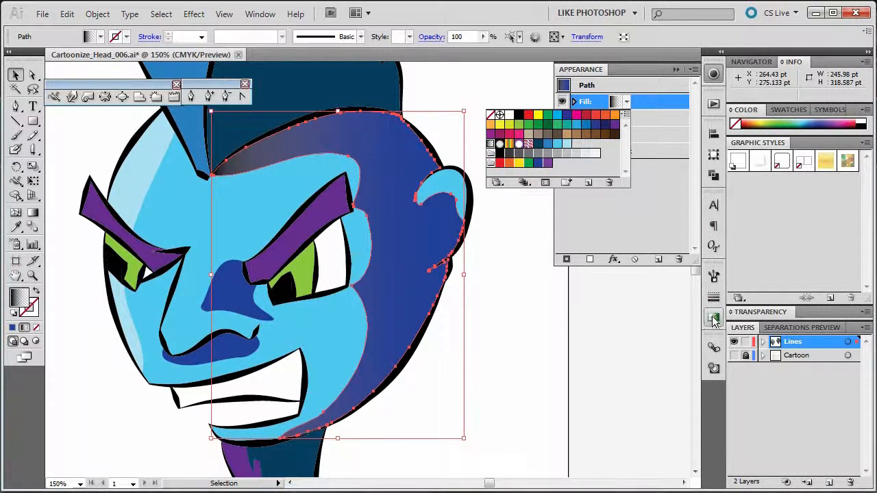
Step: In the Gradient panel, set both stops to navy and blue tones so the shading runs into dark navy
click(713, 315)
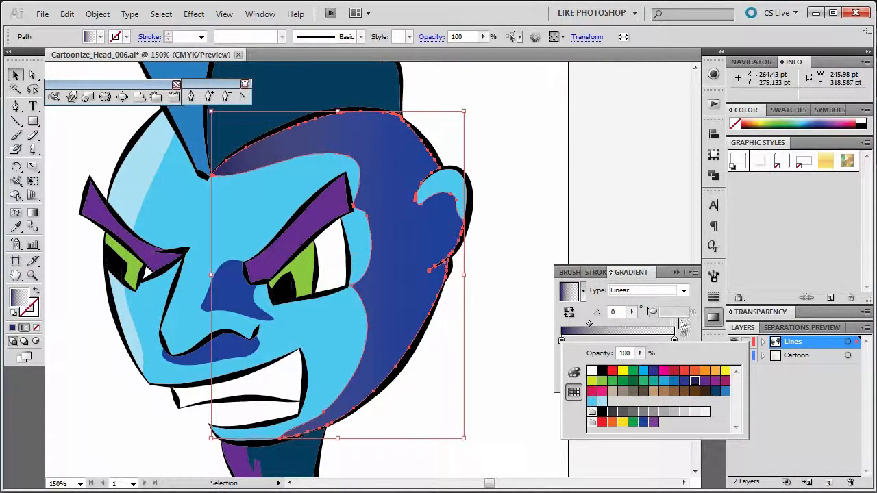
click(675, 340)
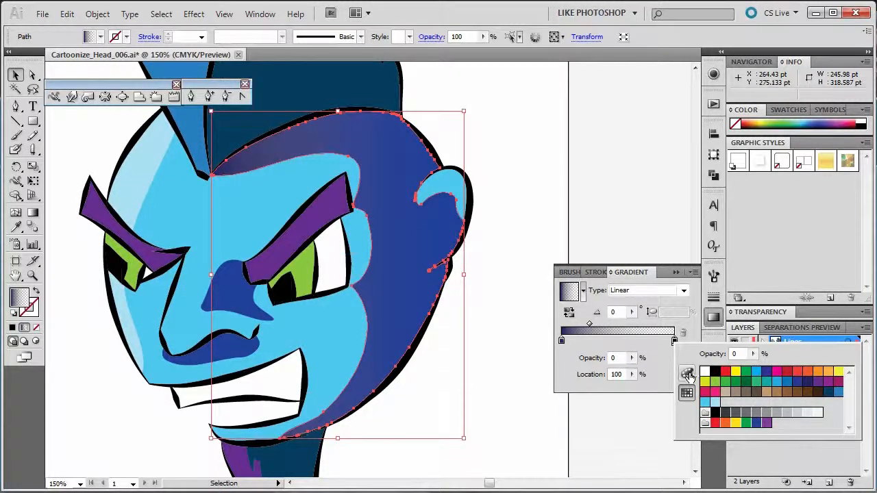
click(687, 373)
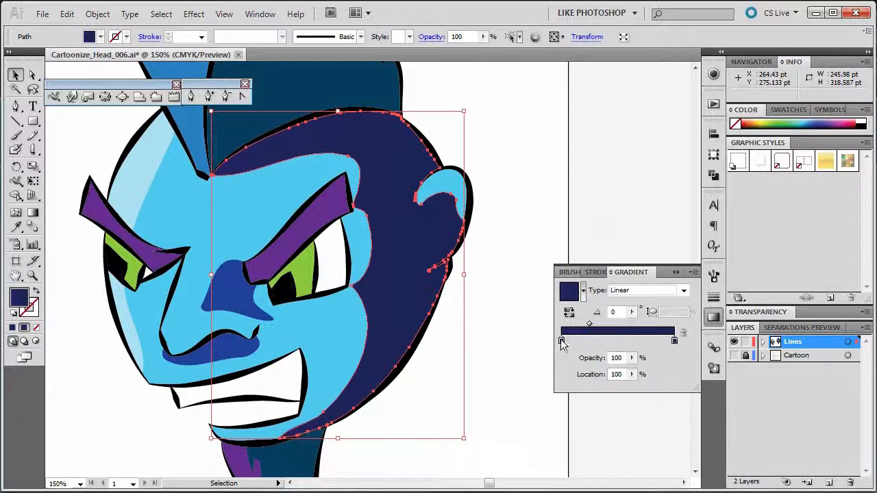
click(562, 342)
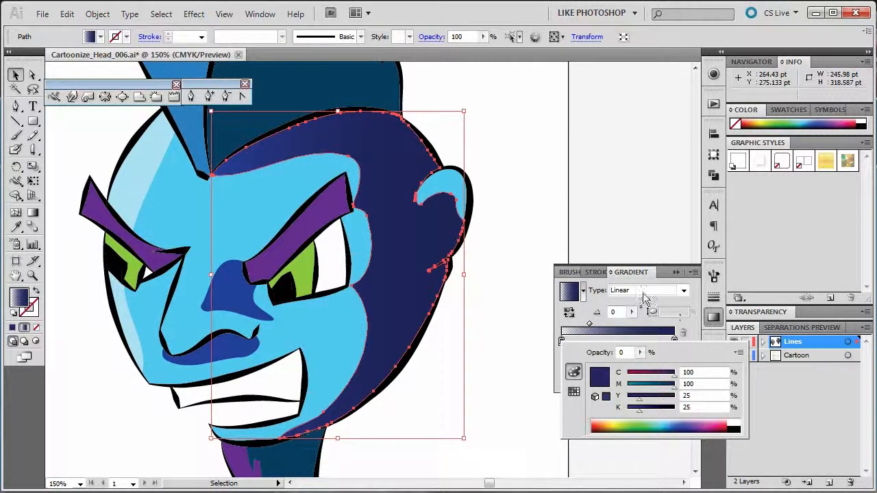
Step: Switch the shading gradient to Radial and tweak the first stop's CMYK colour to a lighter blue
click(683, 290)
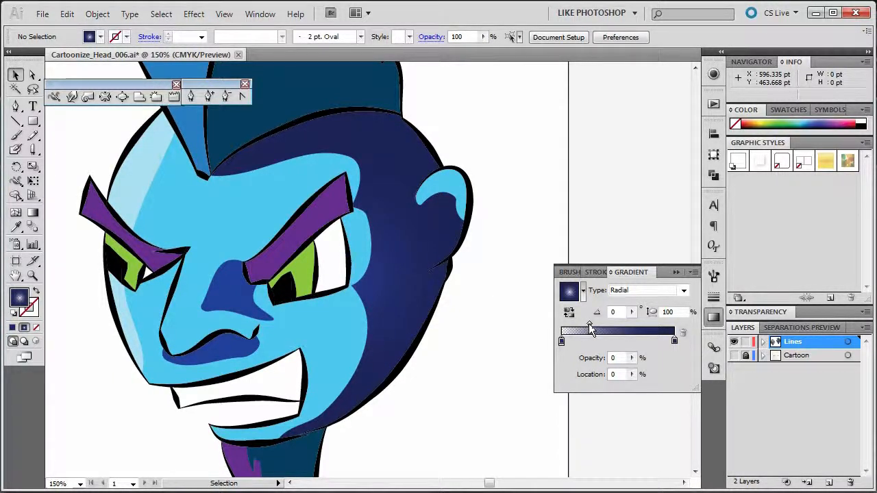
click(562, 346)
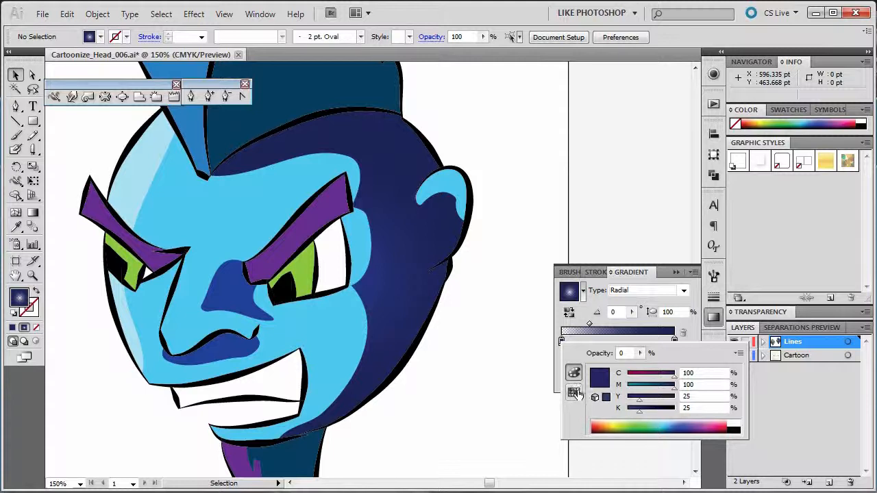
click(573, 392)
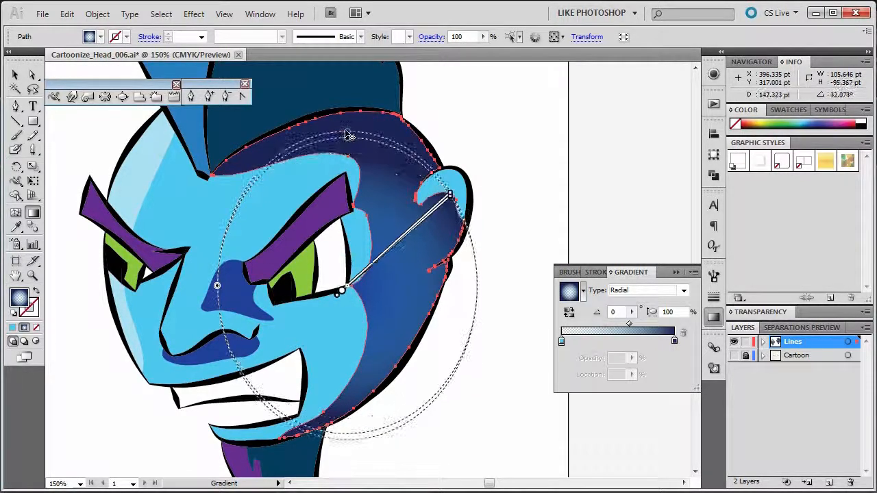
Step: Drag with the Gradient tool to stretch the radial glow into an ellipse around the ear
drag(346, 135, 345, 126)
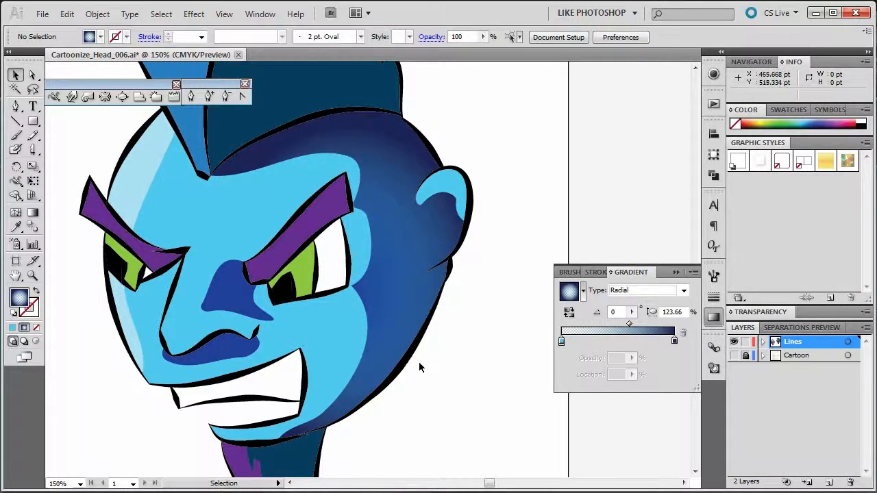
mouse_move(381, 375)
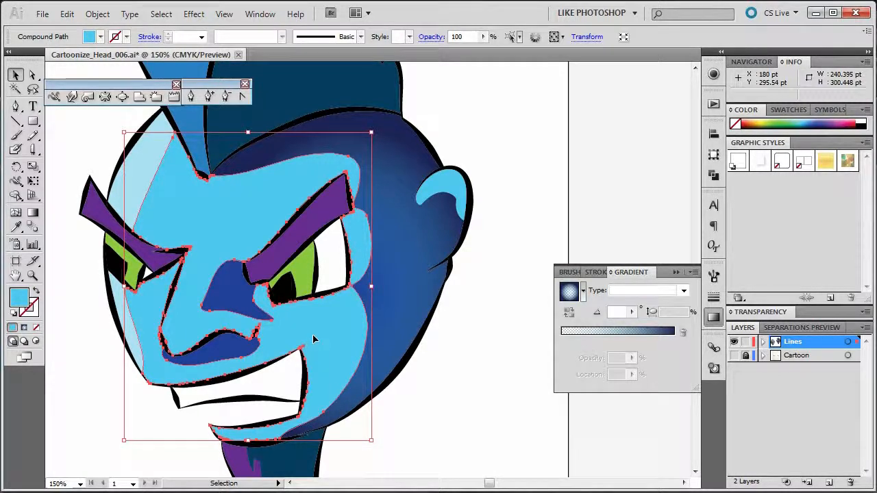
Step: Copy the light blue face path and Paste in Place onto a new layer, hiding the other layers
click(66, 14)
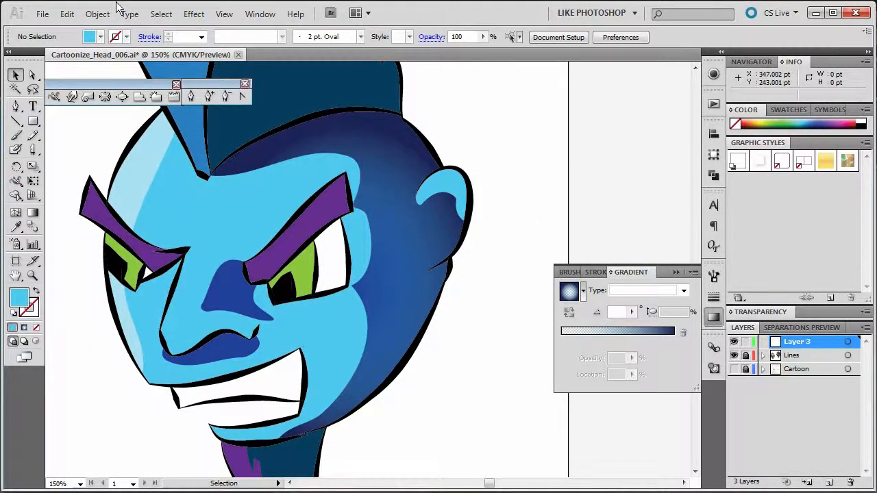
click(66, 14)
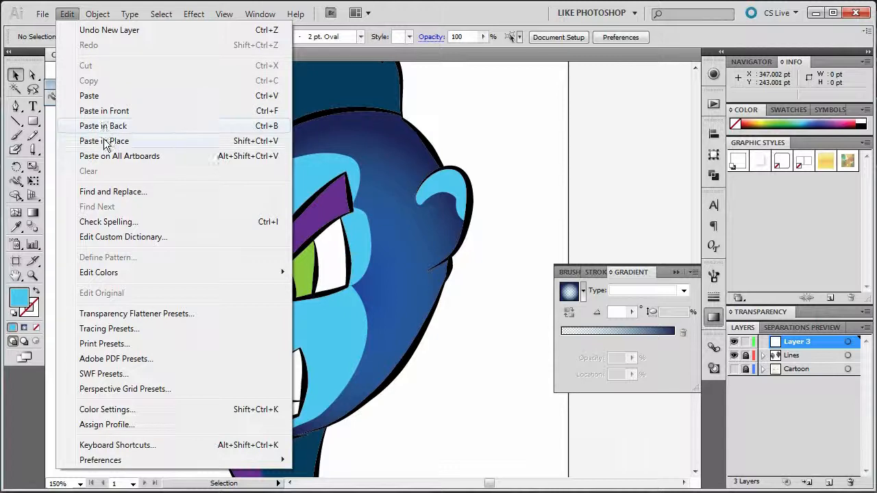
click(104, 140)
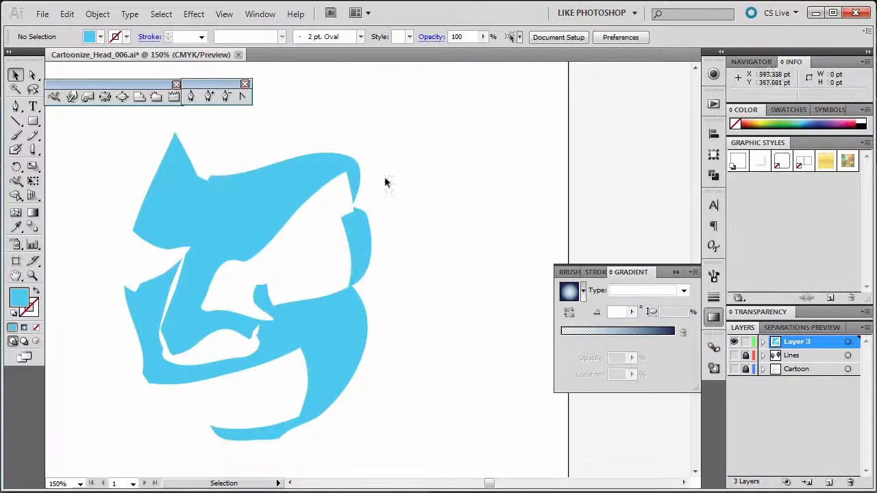
click(247, 274)
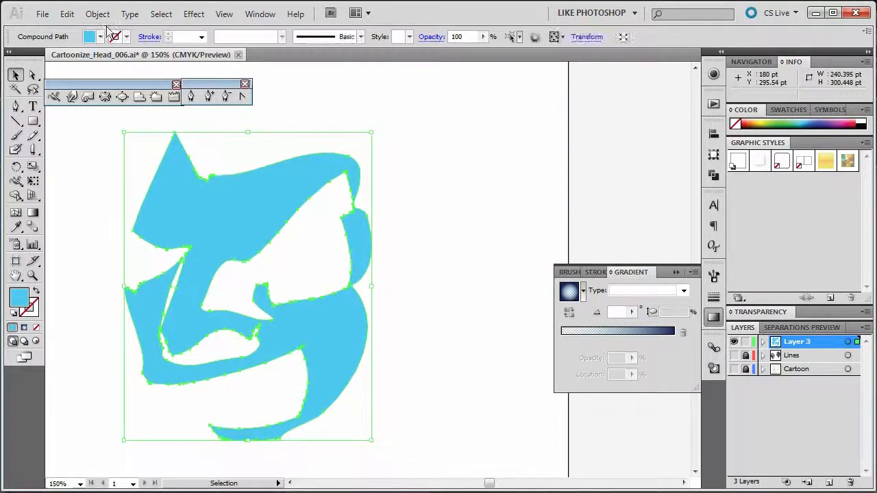
click(98, 13)
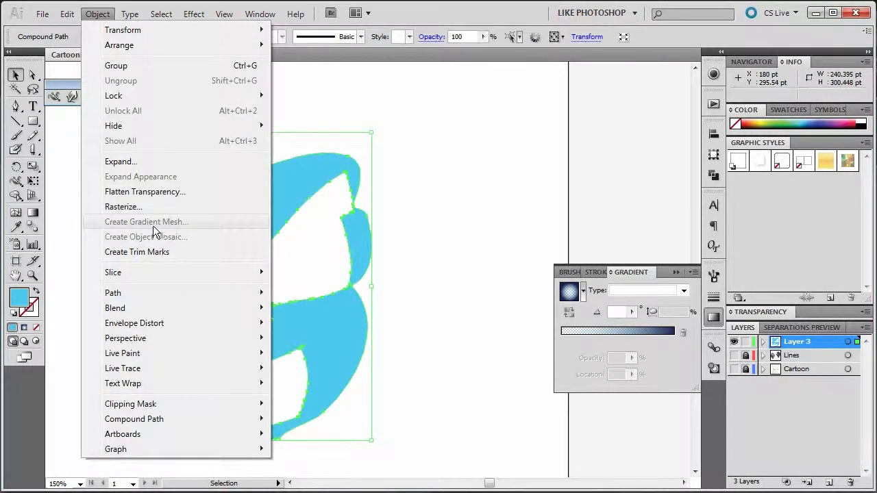
mouse_move(137, 162)
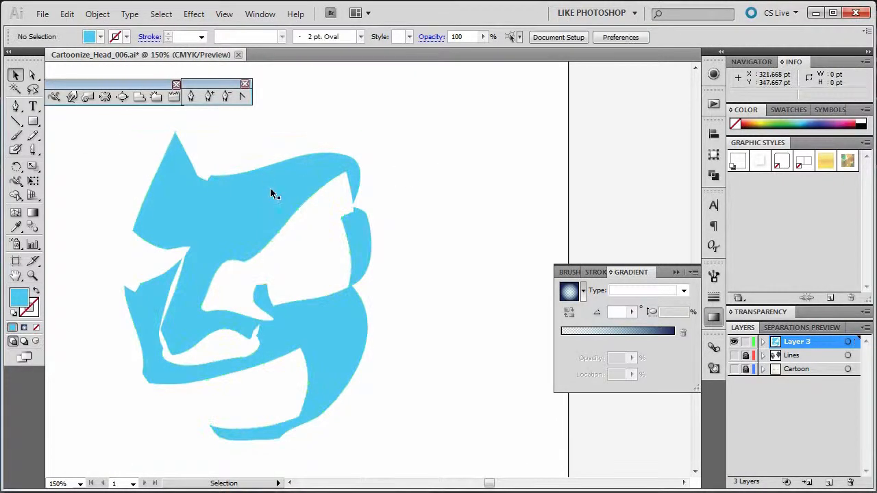
click(97, 14)
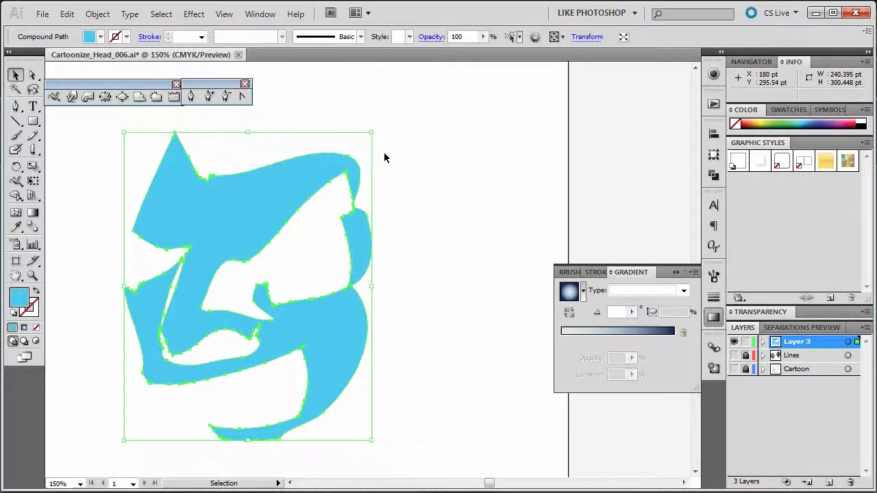
click(98, 14)
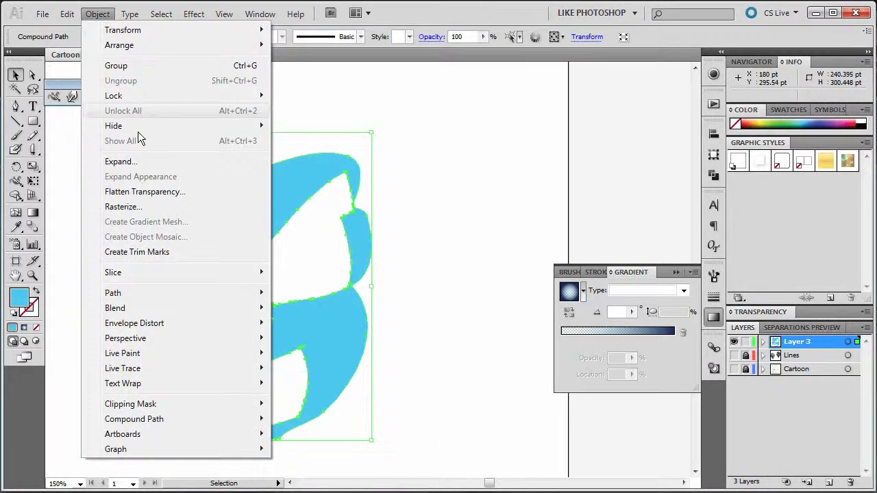
mouse_move(140, 228)
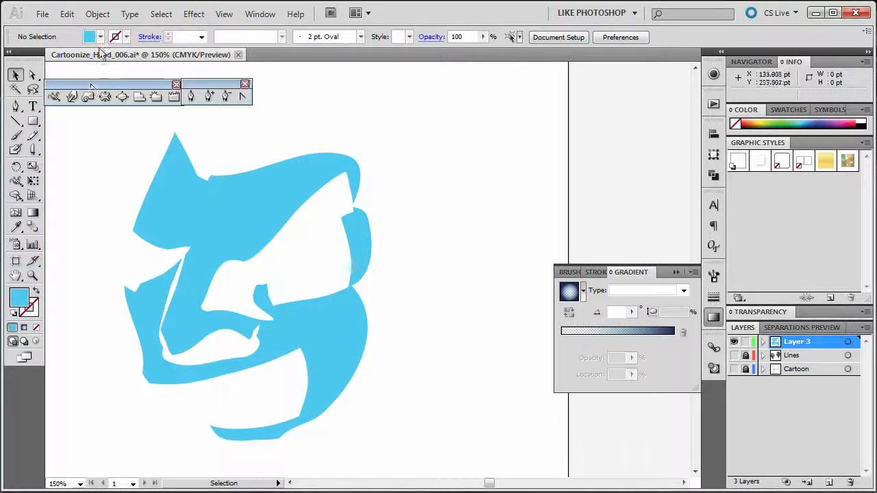
Step: Draw an orange-filled rectangle and move it below the face compound path in the Layers panel
click(91, 36)
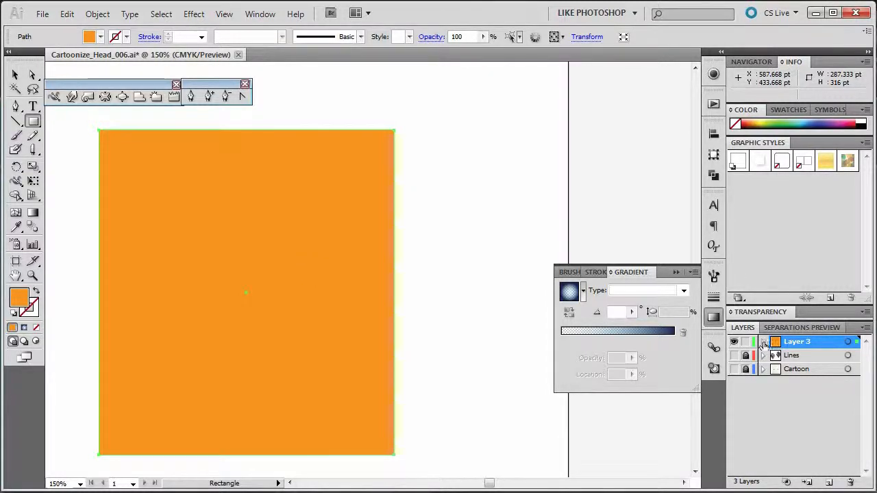
click(764, 342)
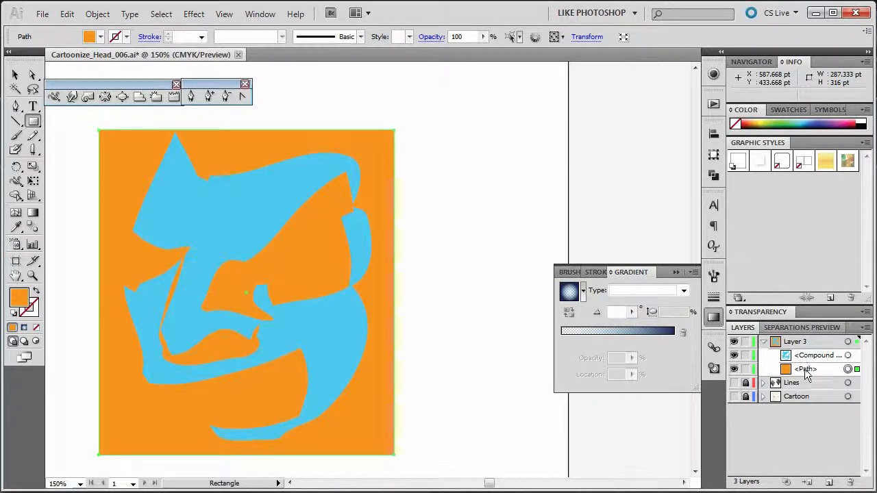
mouse_move(714, 367)
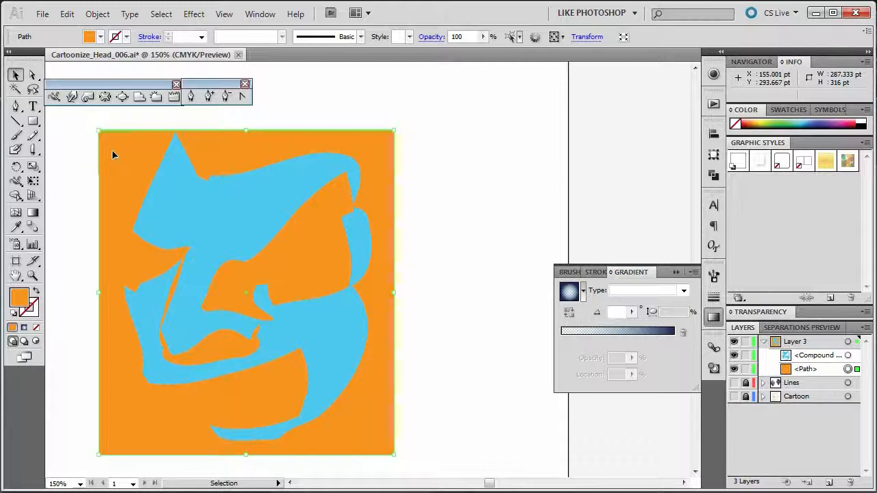
Step: Convert the orange rectangle to a 4 by 4 gradient mesh with Appearance set To Center
click(97, 14)
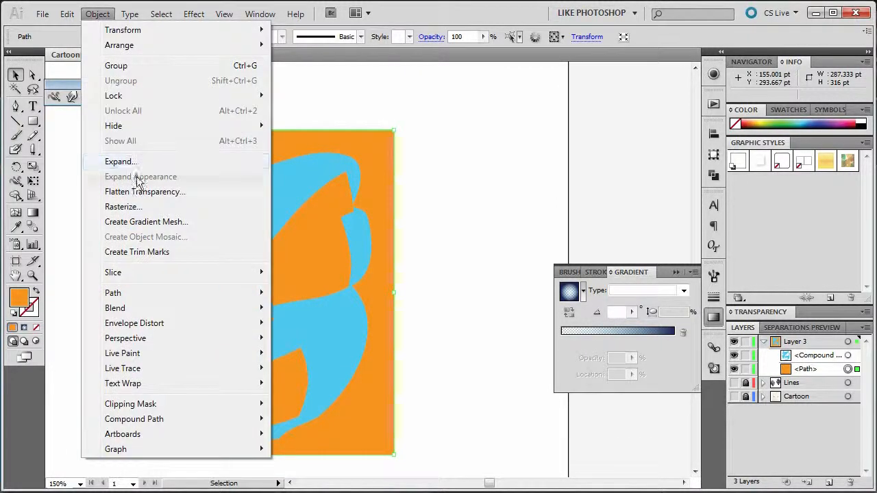
click(145, 223)
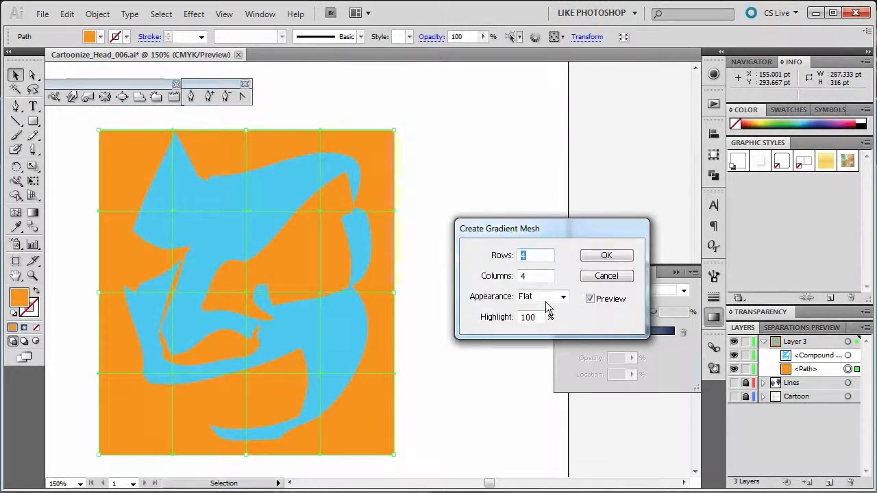
click(541, 296)
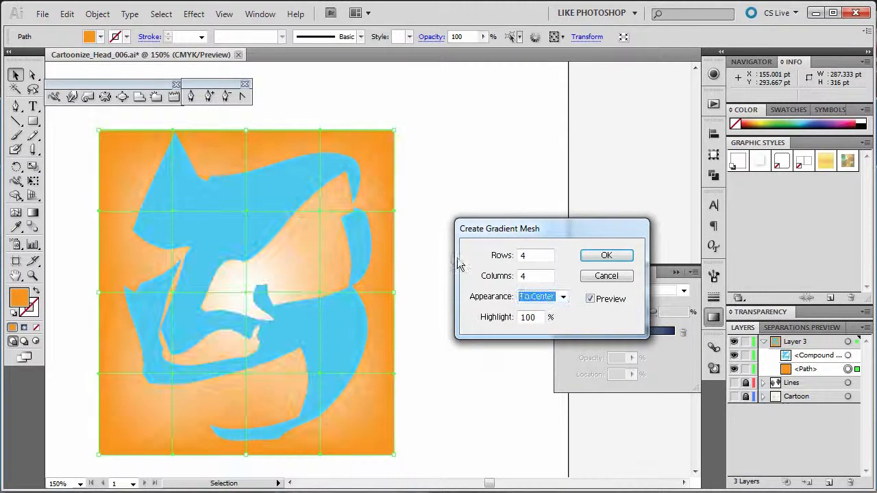
click(606, 255)
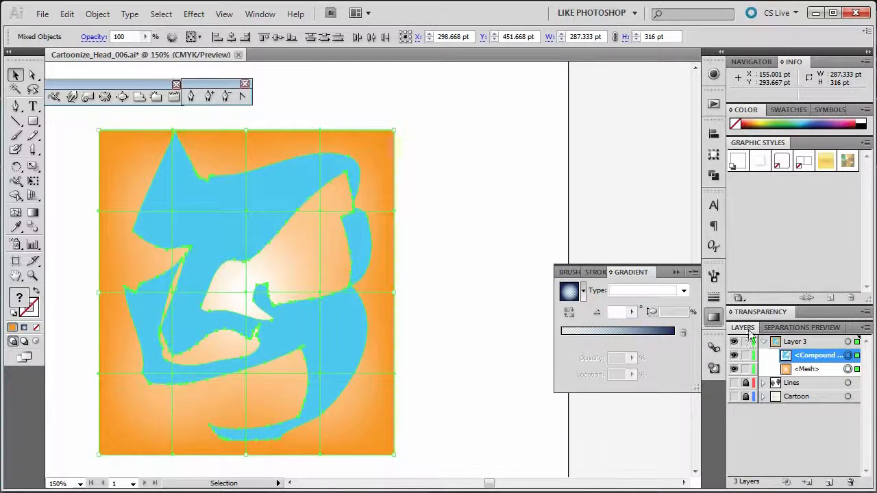
Step: Make a clipping mask of the mesh with the face shape, then select the mesh inside the group
click(97, 14)
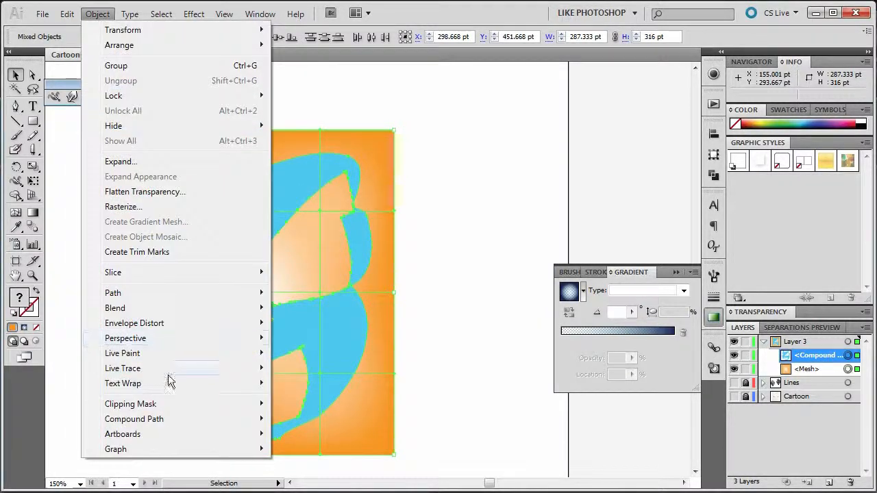
mouse_move(130, 403)
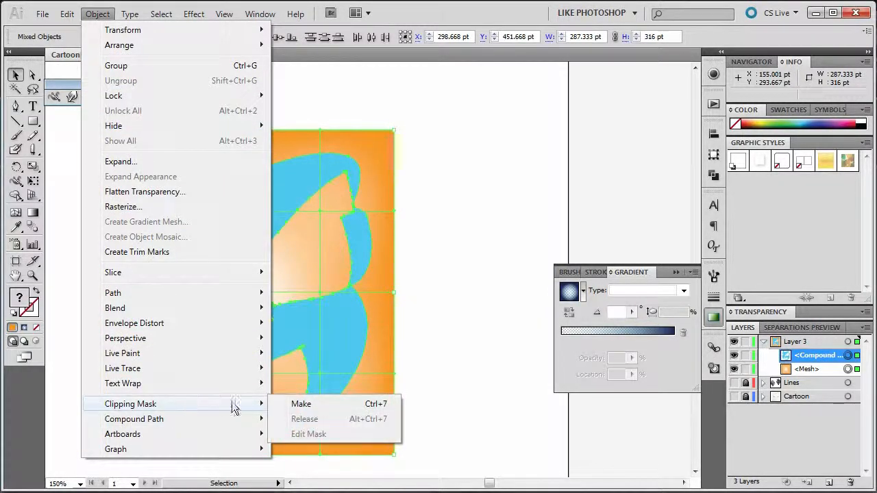
click(301, 403)
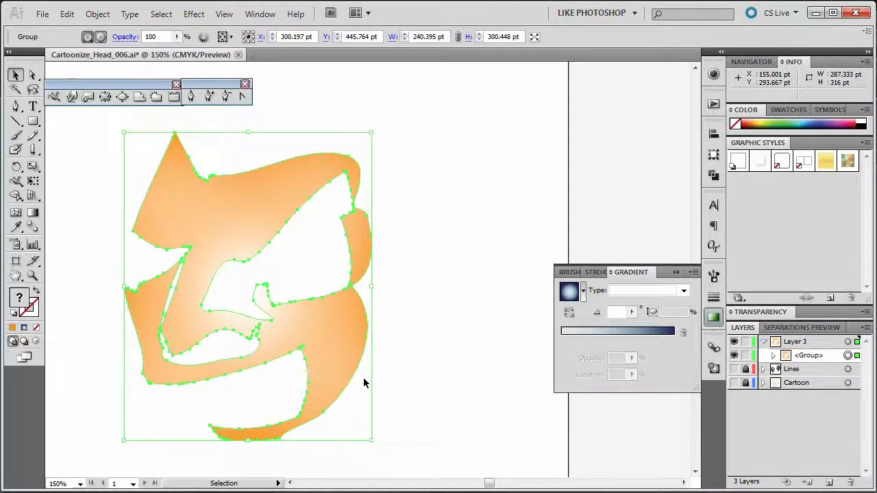
mouse_move(394, 339)
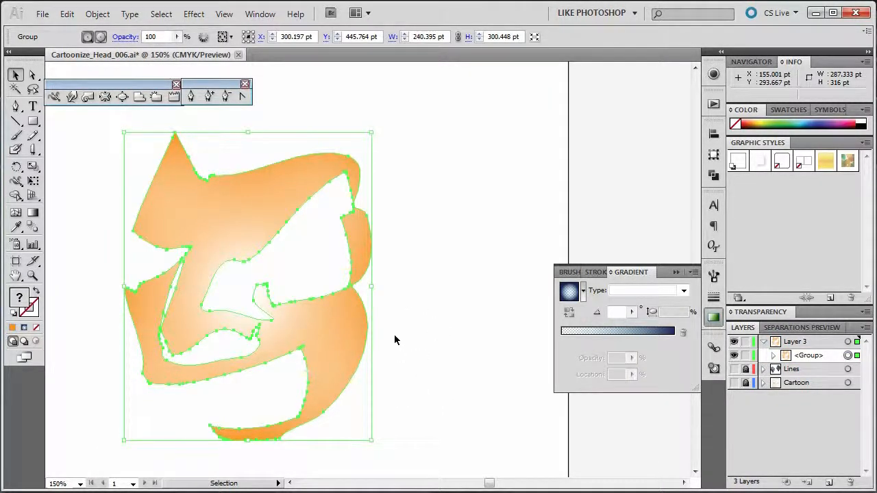
mouse_move(422, 354)
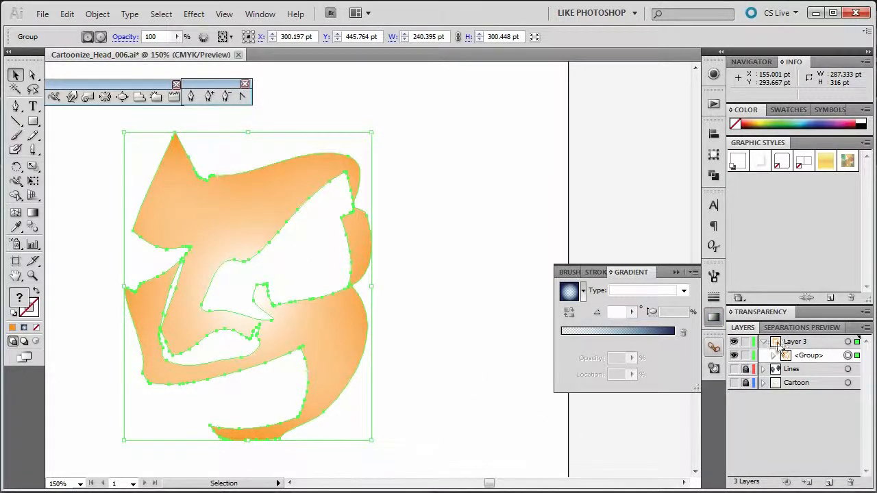
click(774, 355)
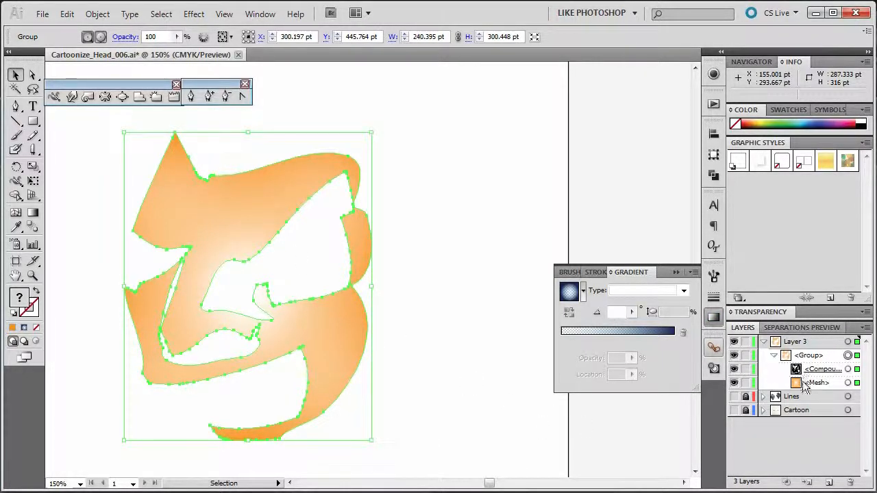
click(817, 382)
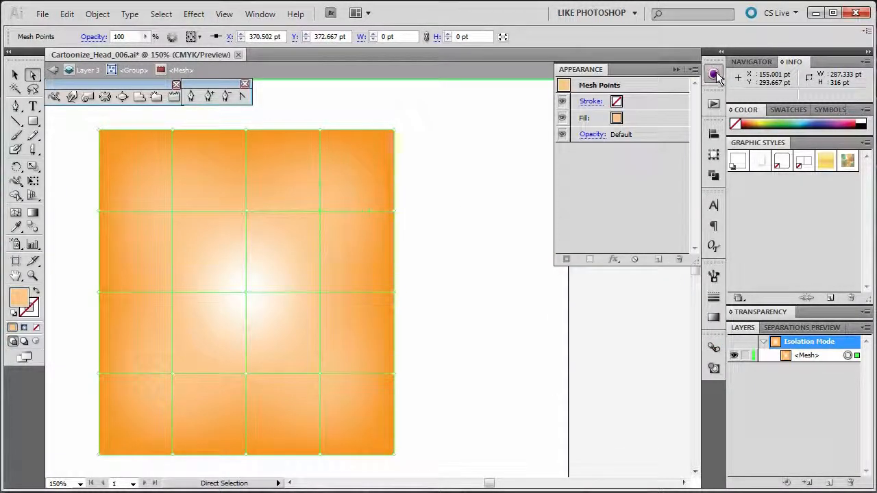
Step: Recolour a selected mesh point with a blue swatch so blue blends into the orange glow
click(626, 117)
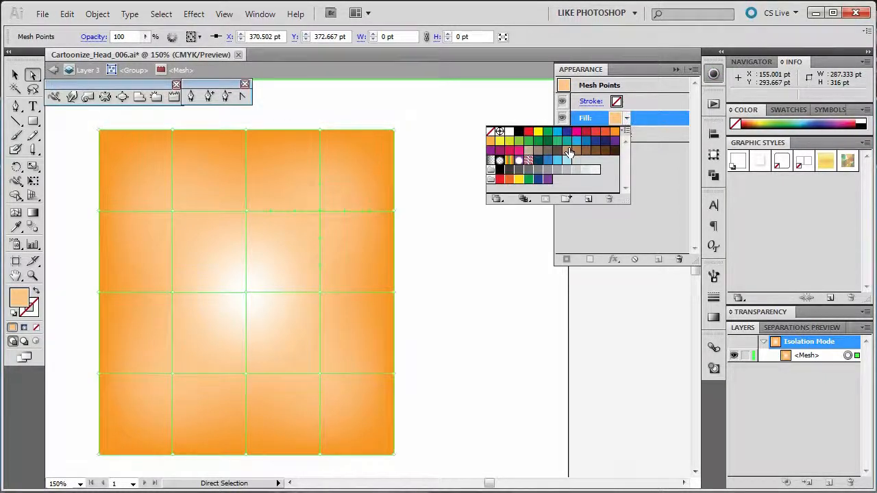
click(556, 132)
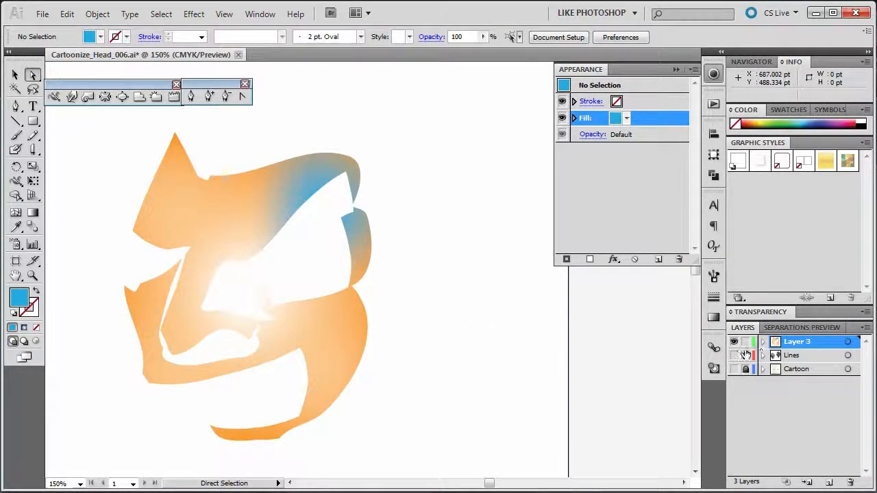
Step: Show the Lines and Cartoon layers again and hide Layer 3's mesh demo
click(734, 355)
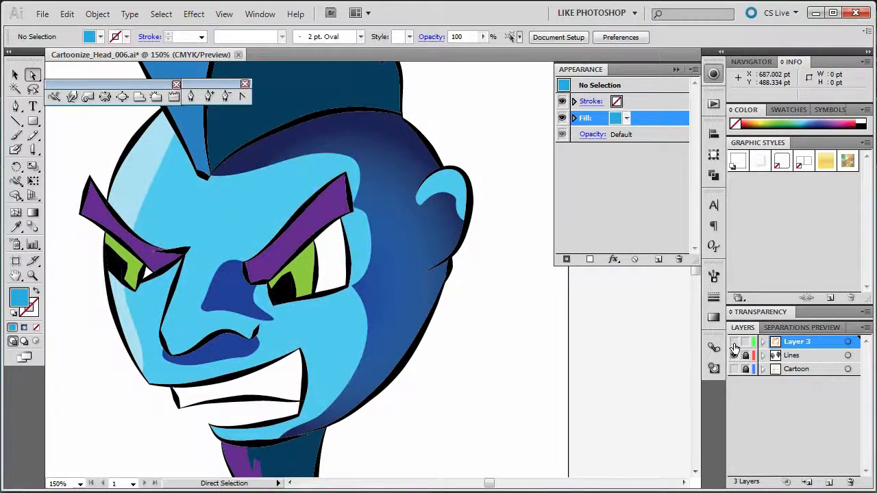
click(735, 342)
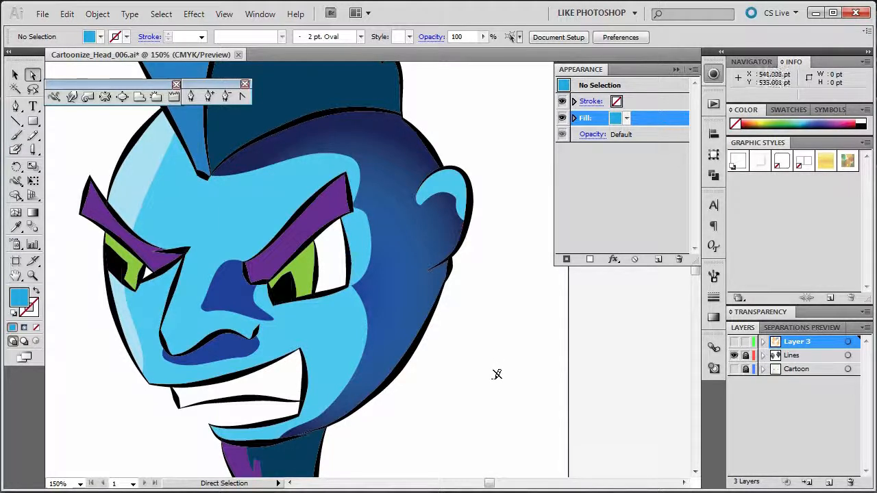
mouse_move(504, 383)
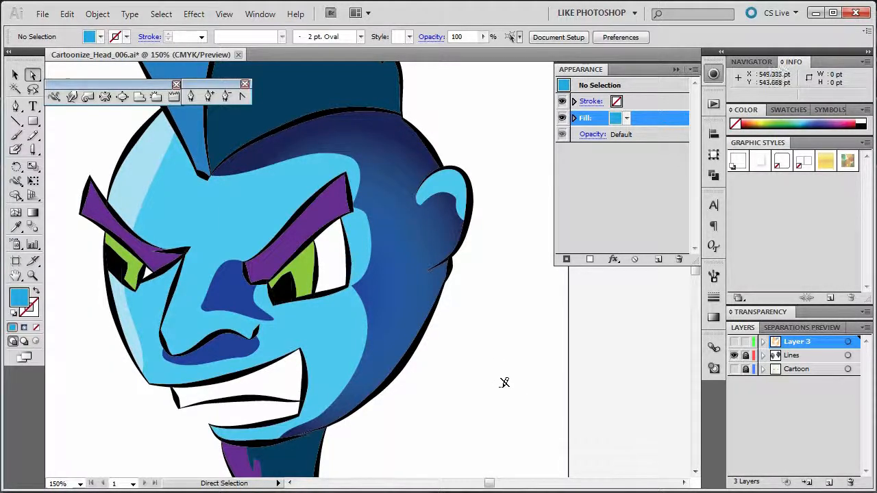
mouse_move(506, 365)
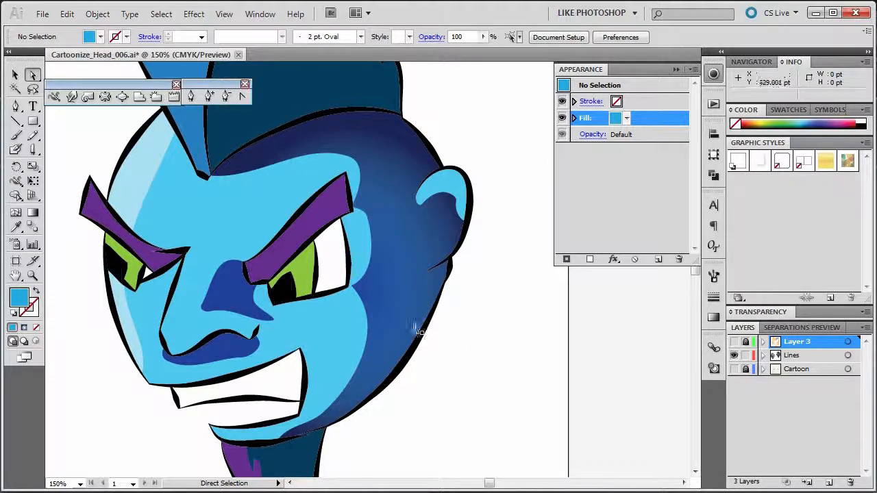
Step: Make the Lines layer active and draw a small white highlight shape, then puff it with Bloat
click(792, 355)
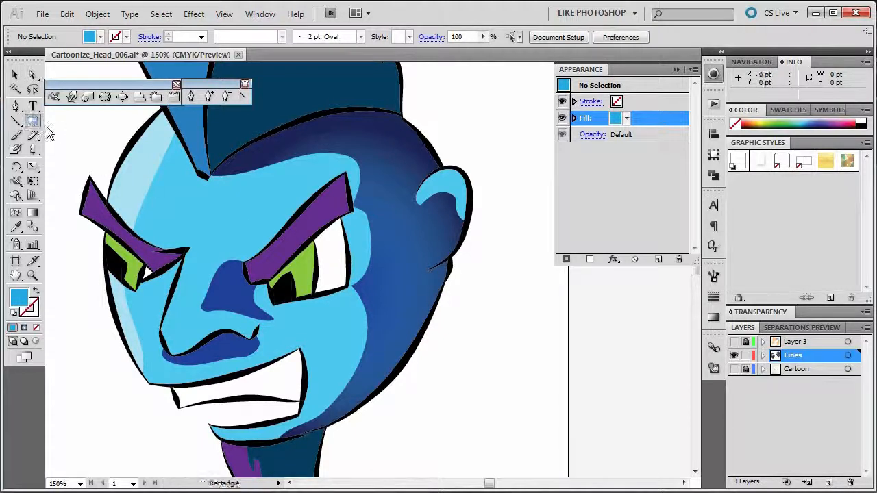
click(33, 122)
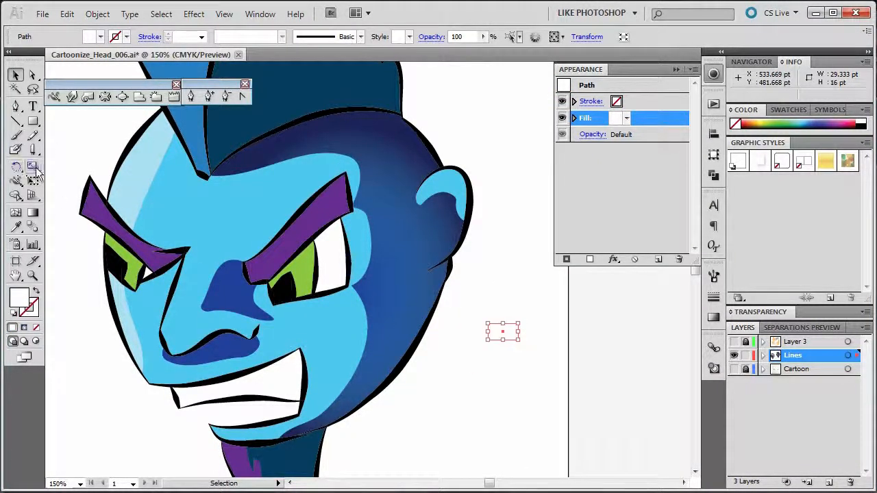
click(16, 181)
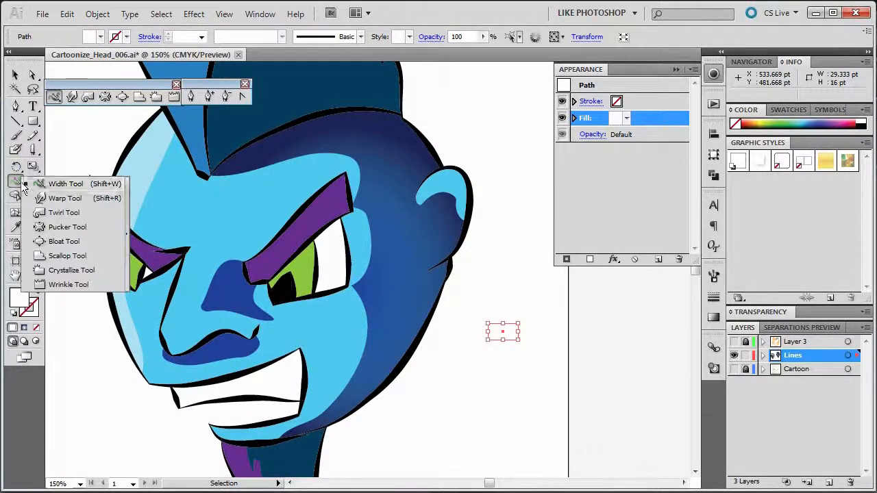
mouse_move(63, 242)
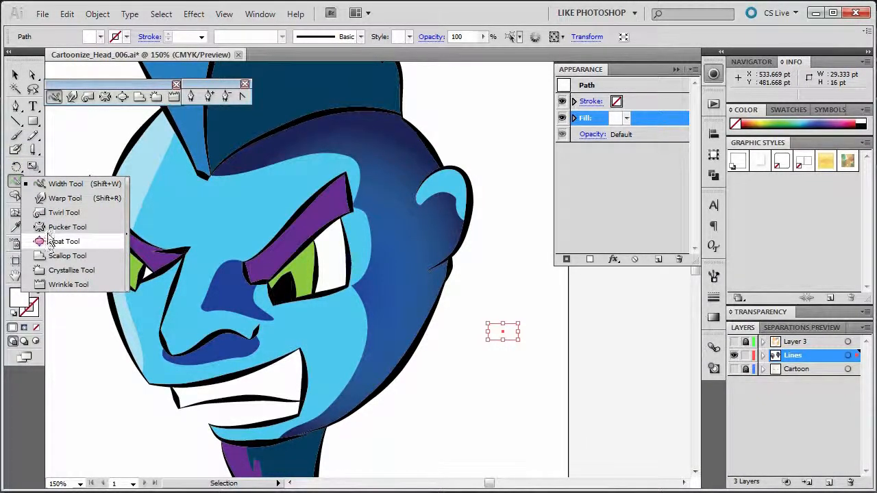
click(65, 227)
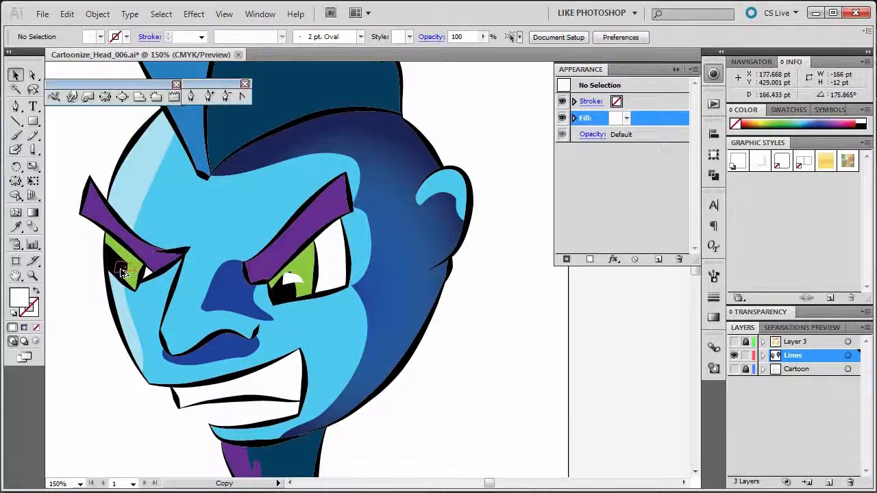
Step: Move the white highlight onto one eye and Alt-drag a copy onto the other eye
click(126, 267)
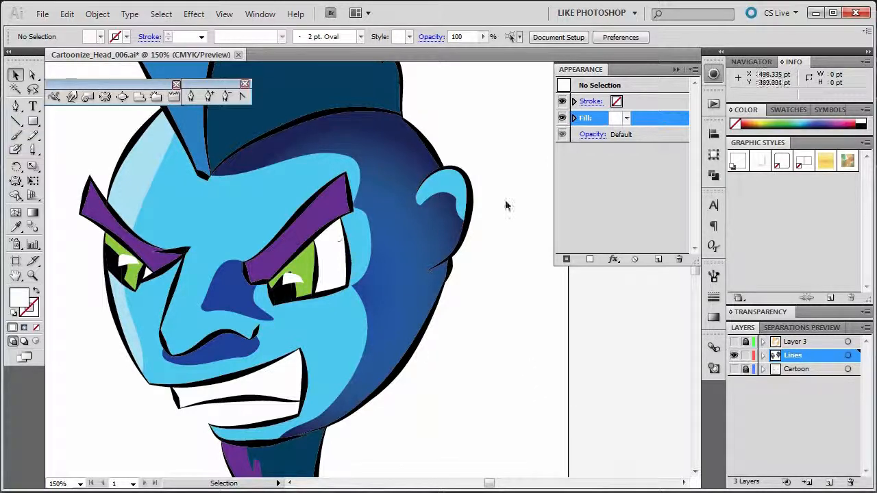
mouse_move(518, 471)
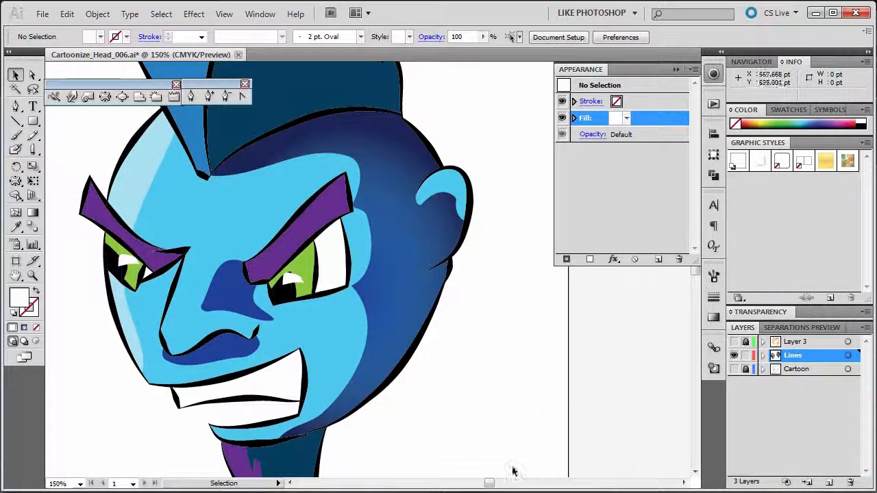
mouse_move(505, 422)
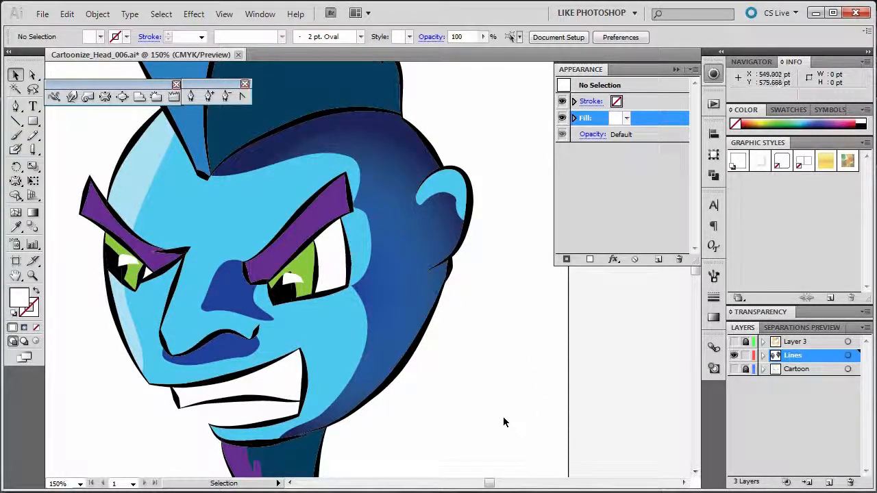